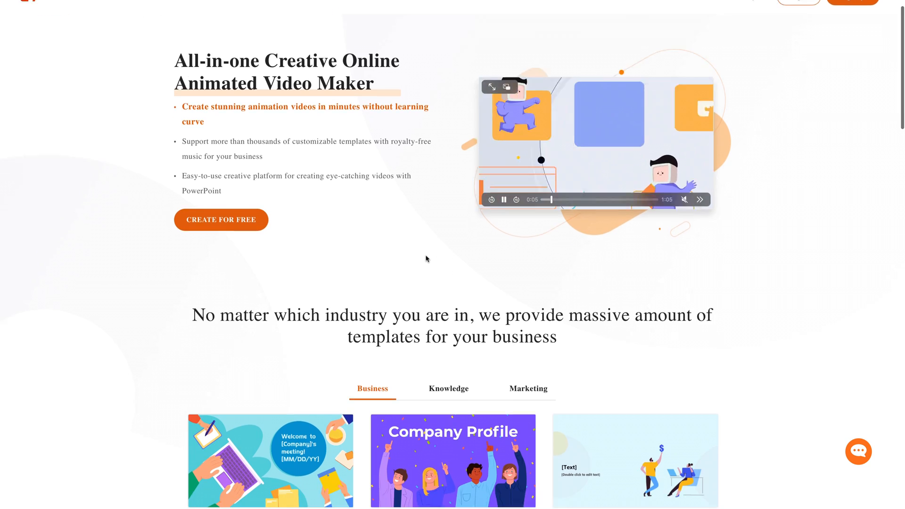
Scroll down to the Business templates gallery with Internal Meeting and Company Profile.
{"action": "scroll", "scroll_direction": "down", "scroll_amount": 3}
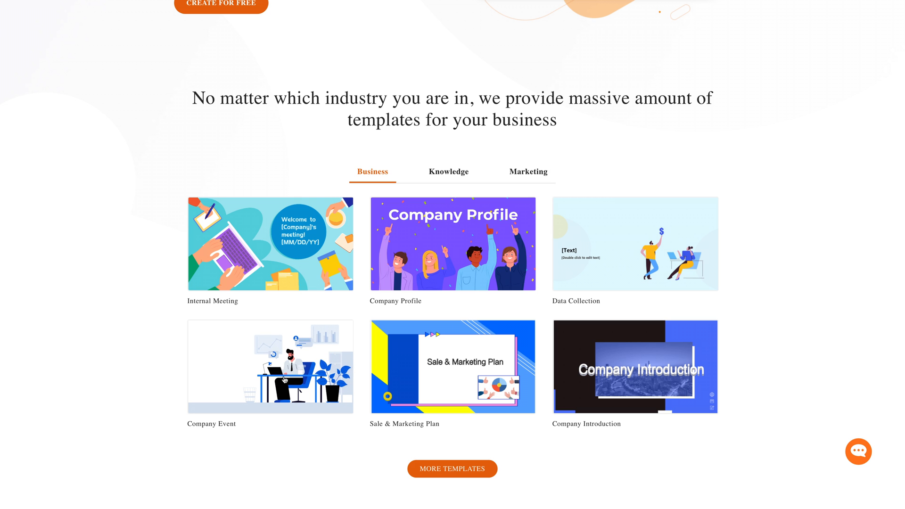
Scroll to the advanced functions list and select A.I. dubbing to show its preview.
{"action": "scroll", "scroll_direction": "down", "scroll_amount": 3}
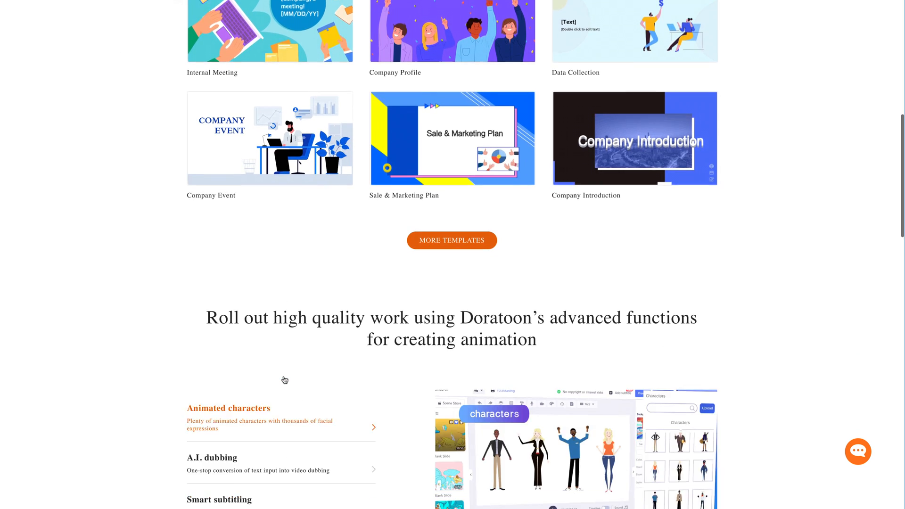
{"action": "scroll", "scroll_direction": "down", "scroll_amount": 3}
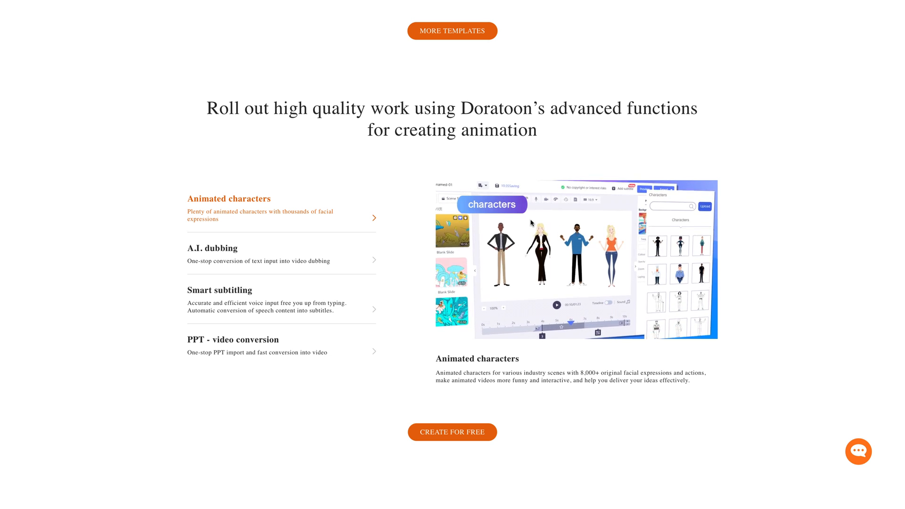
{"action": "left_click", "coordinate": [212, 248]}
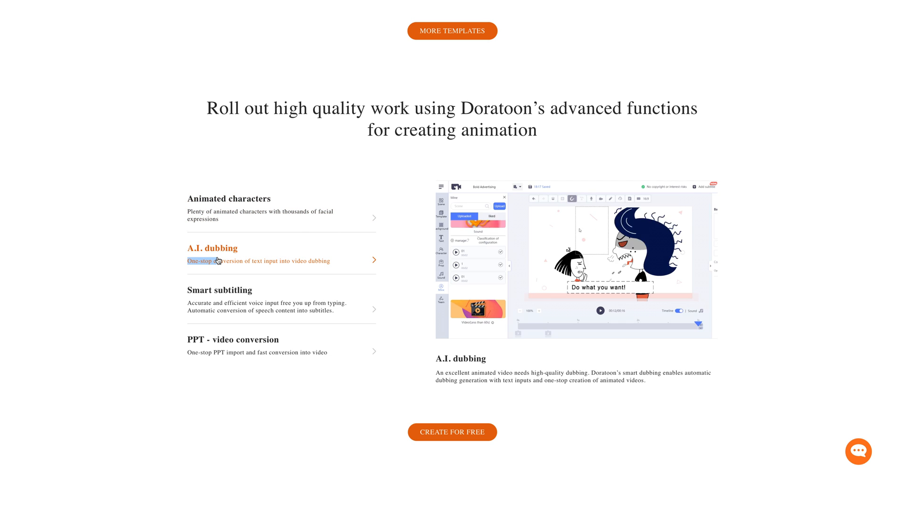